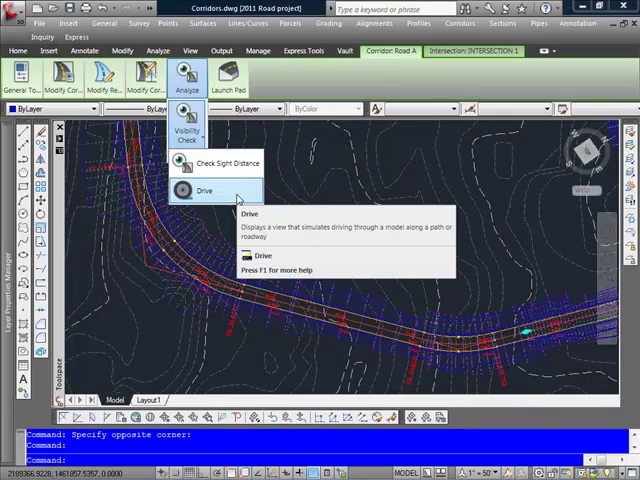
Launch the Drive tool from the corridor's Analyze panel
{"action": "left_click", "coordinate": [203, 190]}
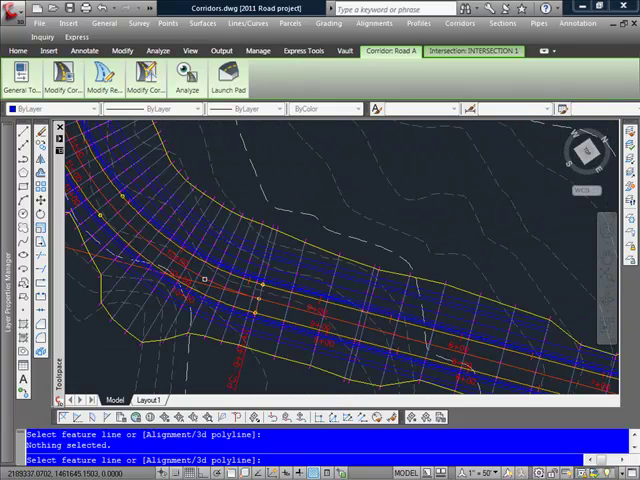
Drive along the Road A alignment using its layout profile
{"action": "type", "text": "A"}
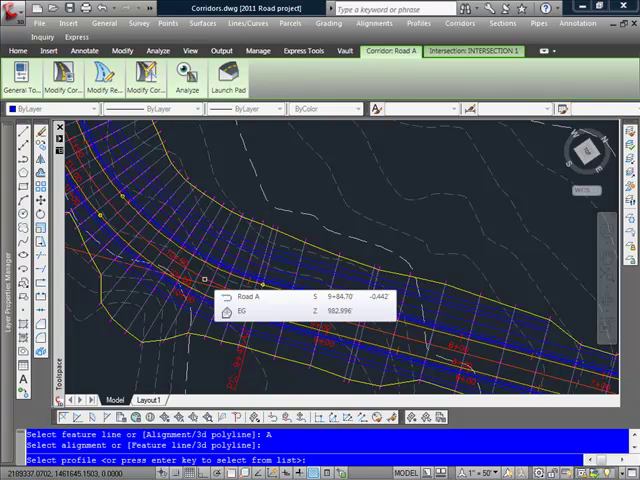
{"action": "key", "text": "enter"}
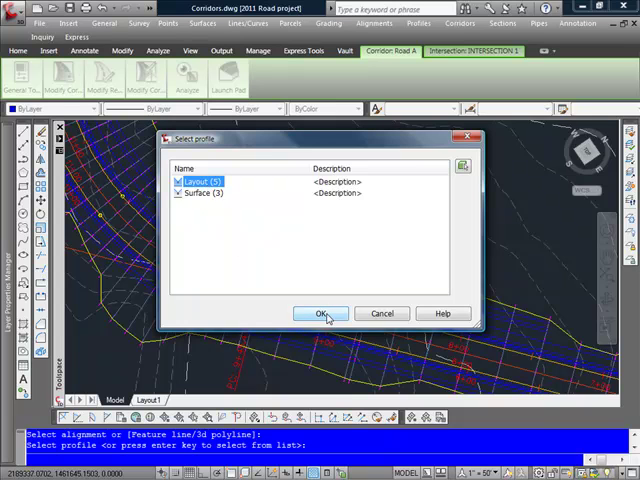
{"action": "left_click", "coordinate": [320, 313]}
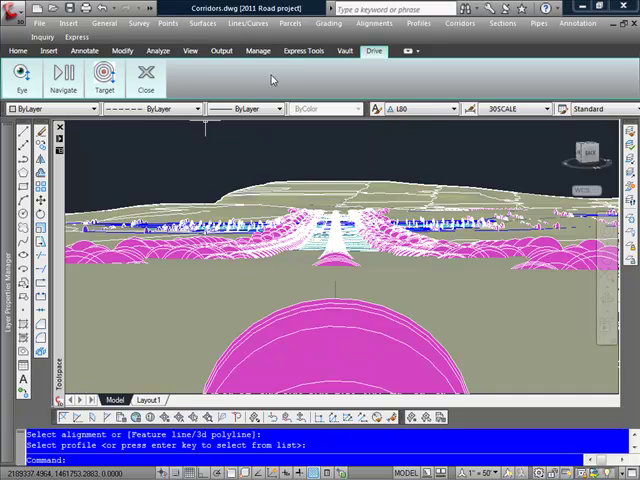
Set the driver's eye offset to 3 in the Navigate Eye settings
{"action": "left_click", "coordinate": [64, 75]}
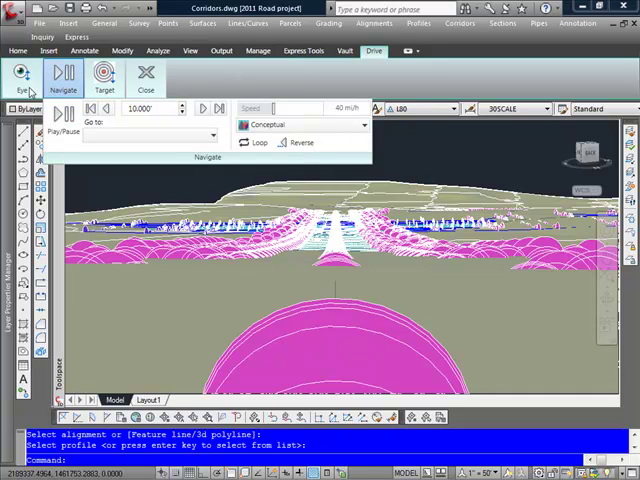
{"action": "left_click", "coordinate": [20, 74]}
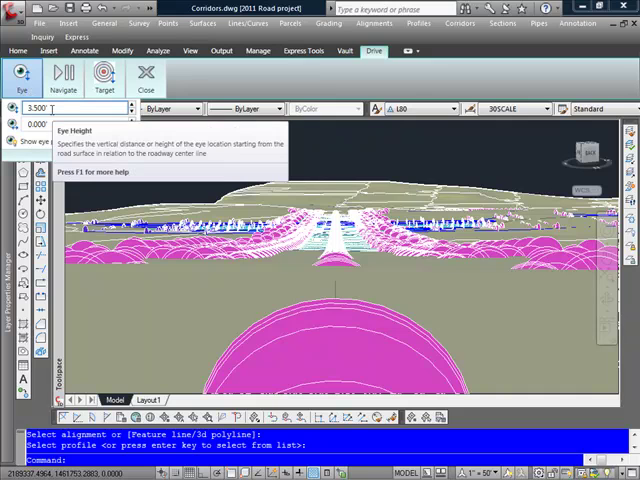
{"action": "mouse_move", "coordinate": [35, 123]}
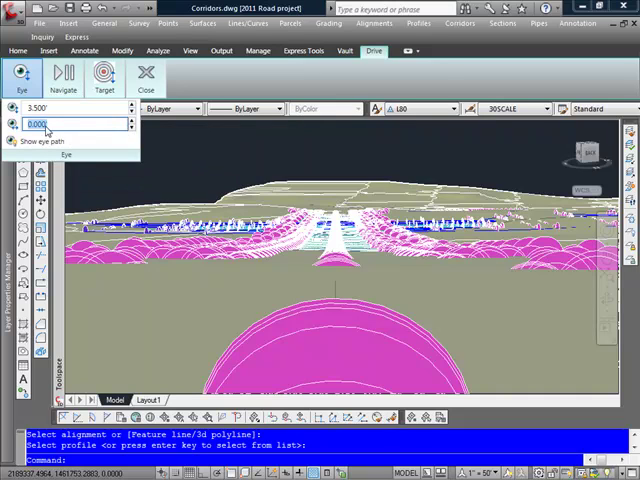
{"action": "type", "text": "3"}
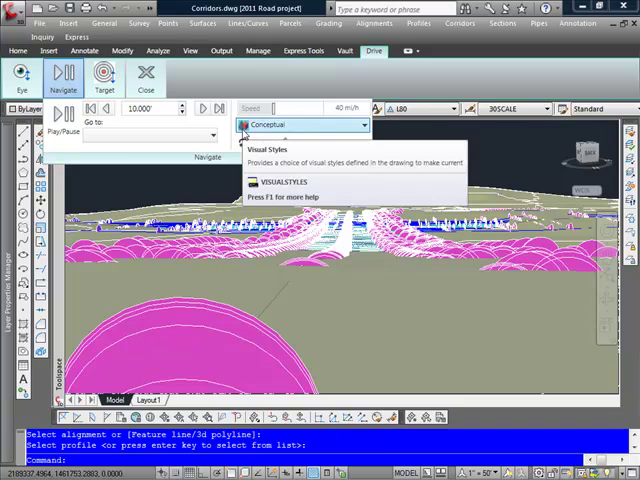
{"action": "mouse_move", "coordinate": [109, 108]}
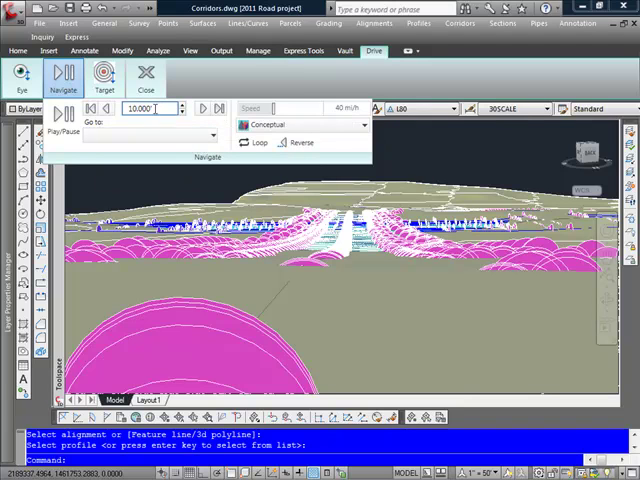
{"action": "mouse_move", "coordinate": [160, 108]}
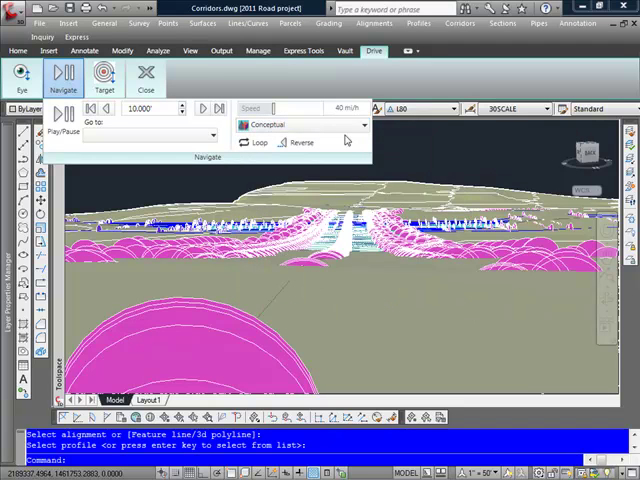
{"action": "mouse_move", "coordinate": [140, 136]}
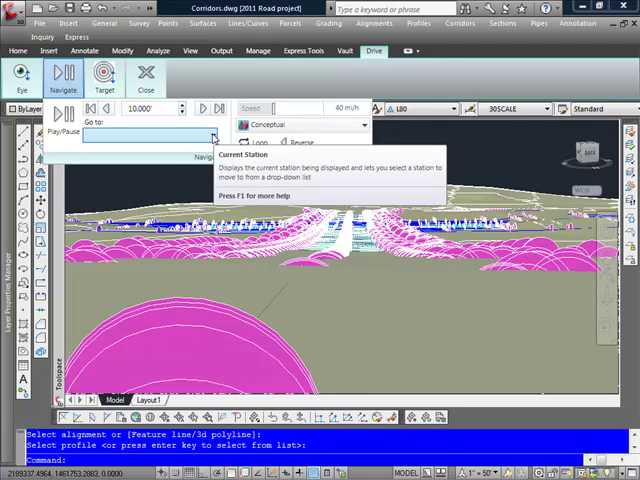
{"action": "left_click", "coordinate": [213, 136]}
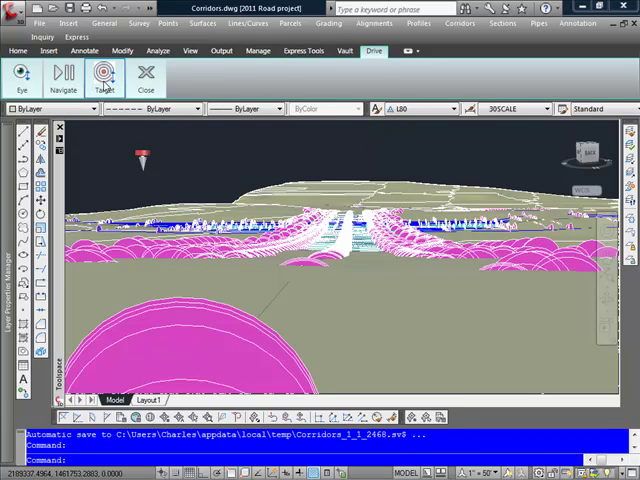
Open the Target settings and start playback from station 0+00.00
{"action": "left_click", "coordinate": [104, 75]}
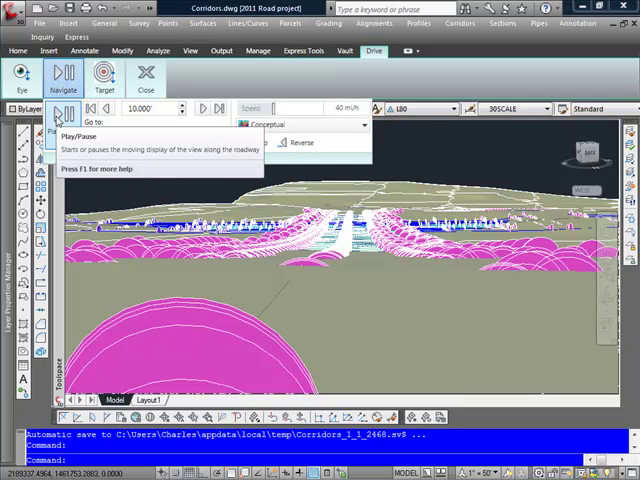
{"action": "left_click", "coordinate": [62, 115]}
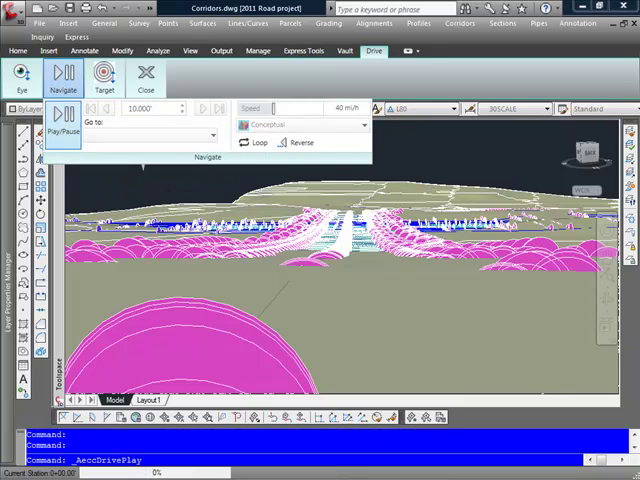